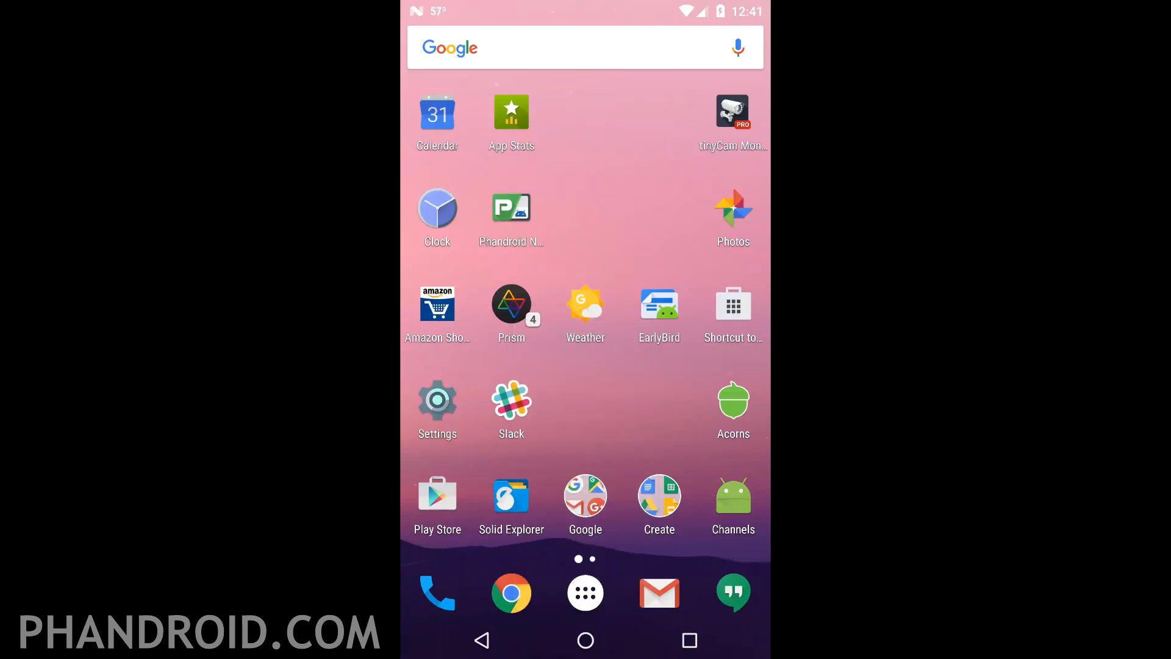
Open Weather, return home, then launch its 'Current location' shortcut for York, PA (59°F, sunny)
left_click(585, 307)
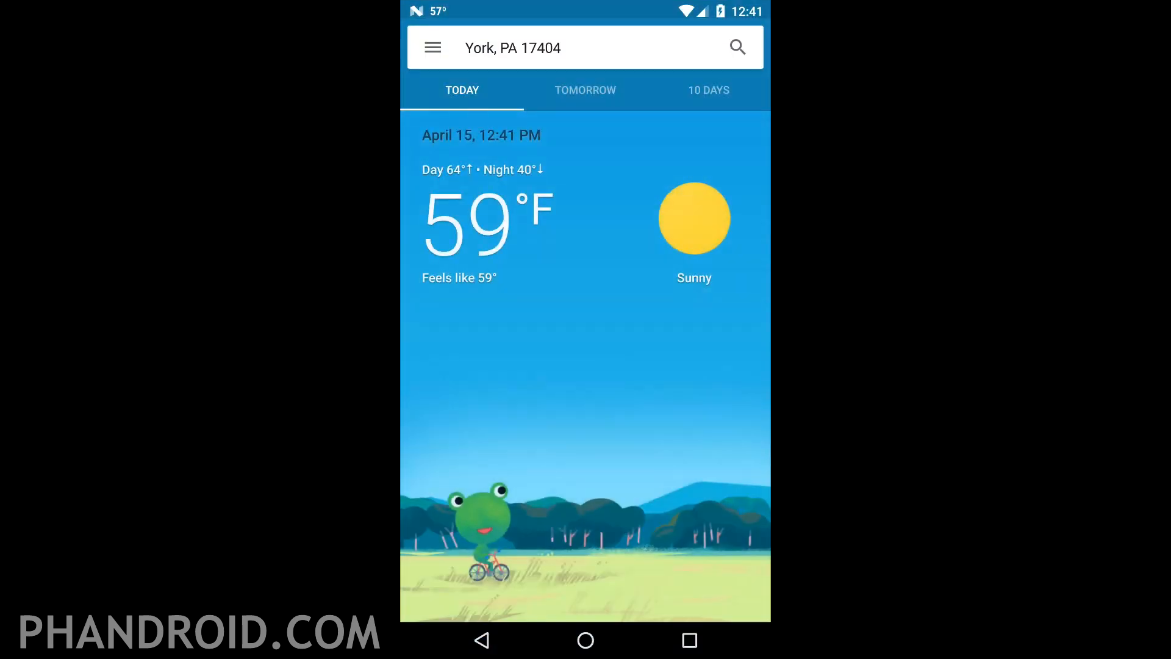
left_click(585, 639)
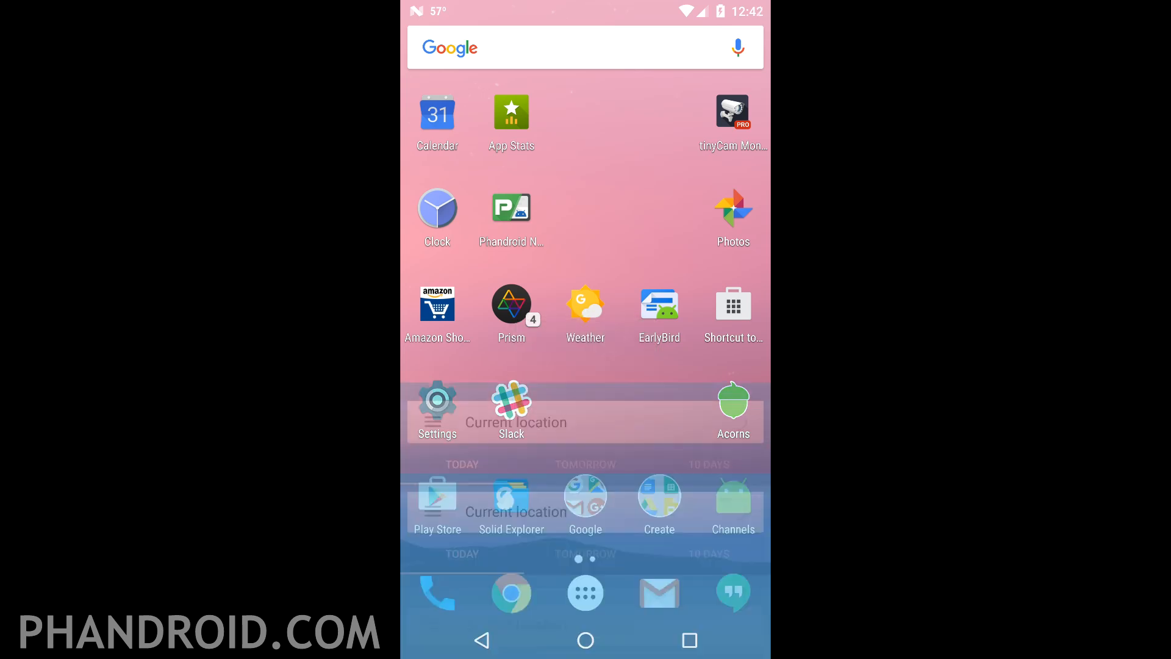
left_click(585, 306)
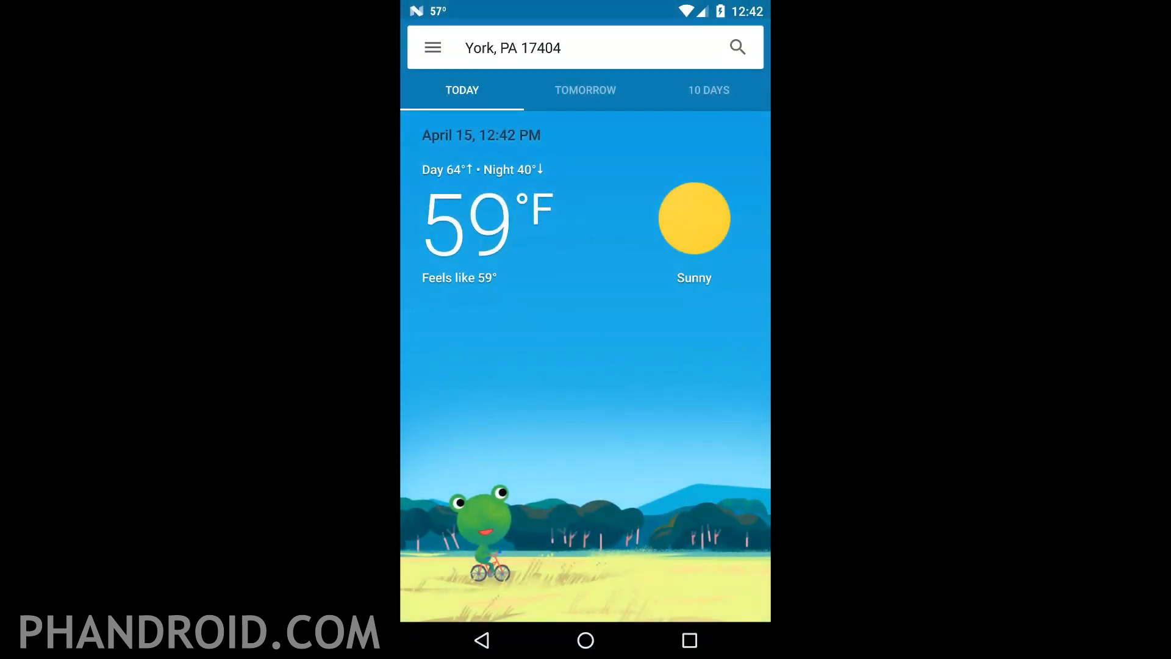